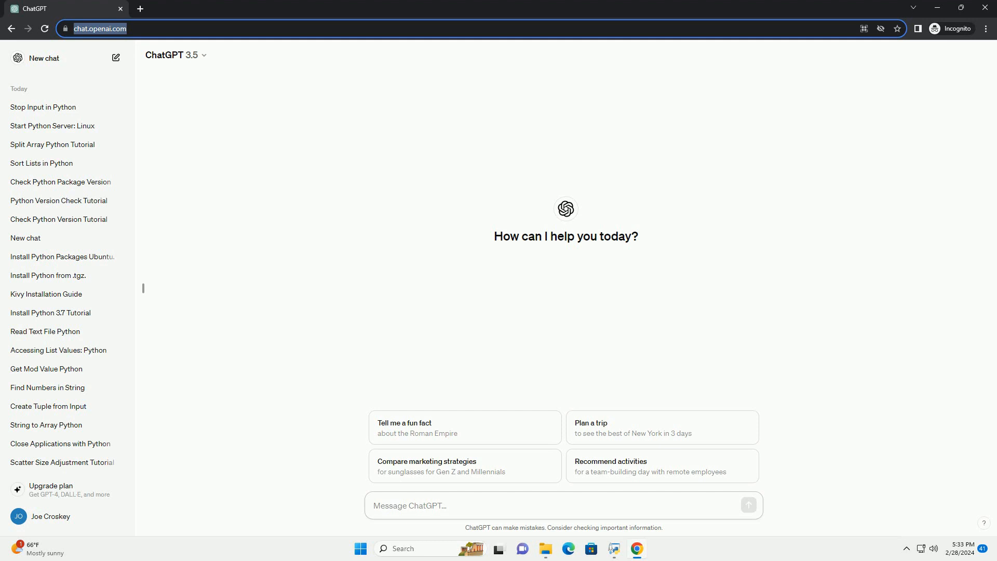
- Submit the prompt asking for a tutorial with code on unzipping 7z files in Python
key("Return")
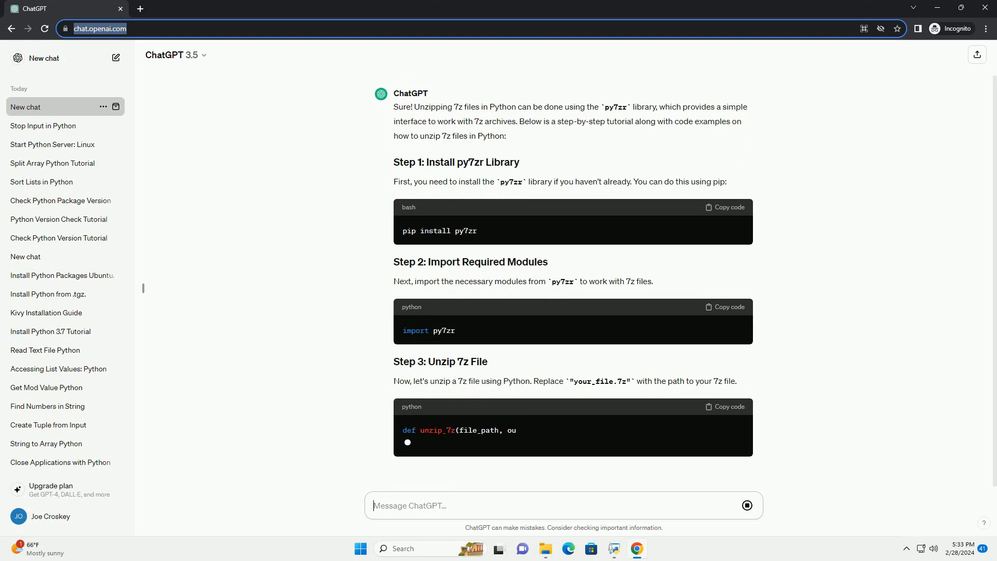
- Scroll through the generating answer past the unzip_7z function and the full code example
scroll("down", 3)
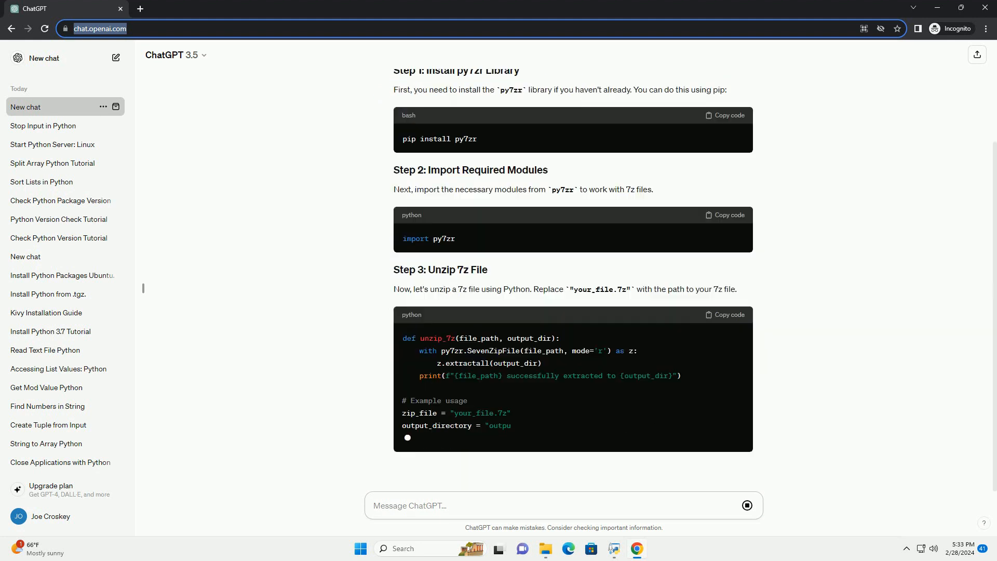
scroll("down", 3)
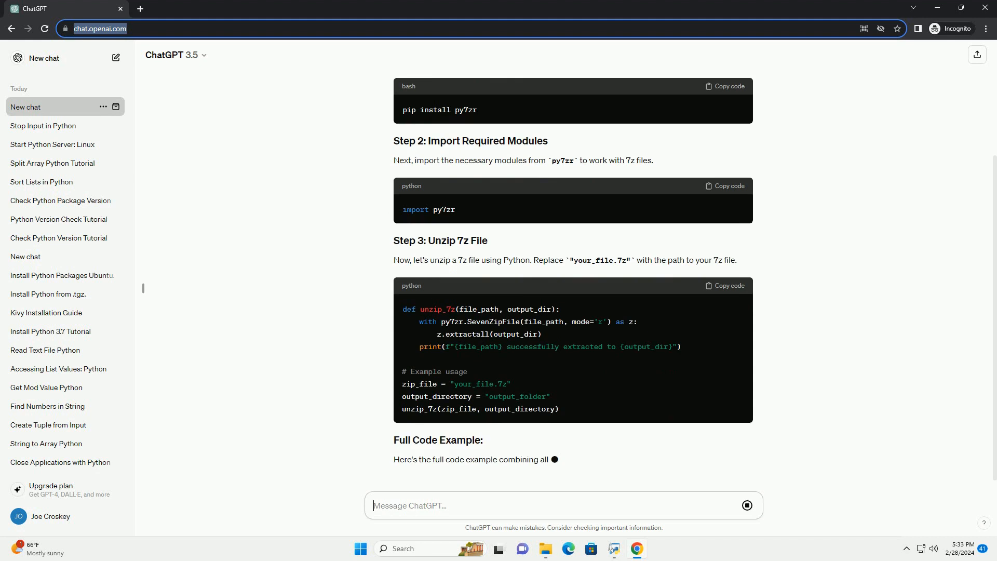
scroll("down", 3)
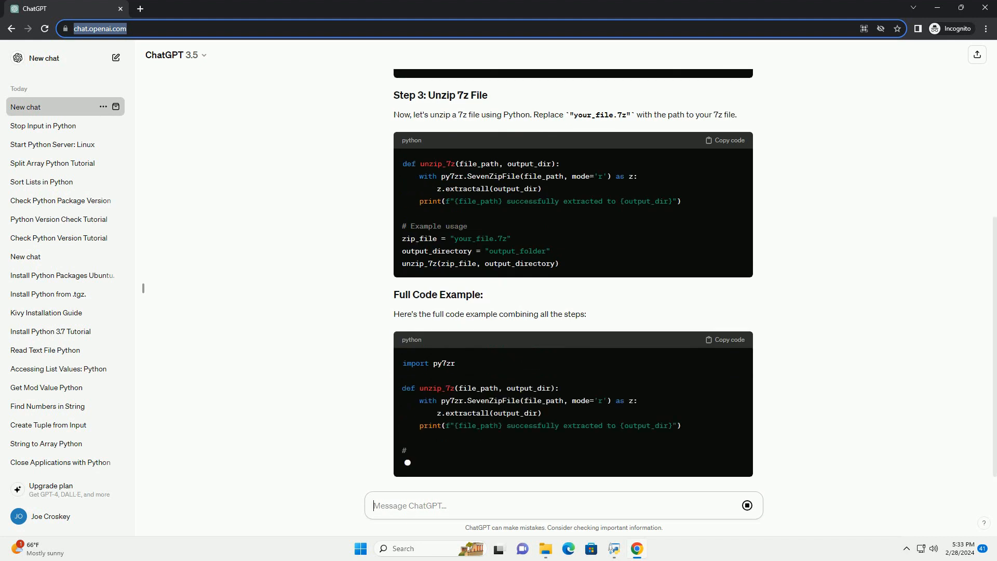
scroll("down", 3)
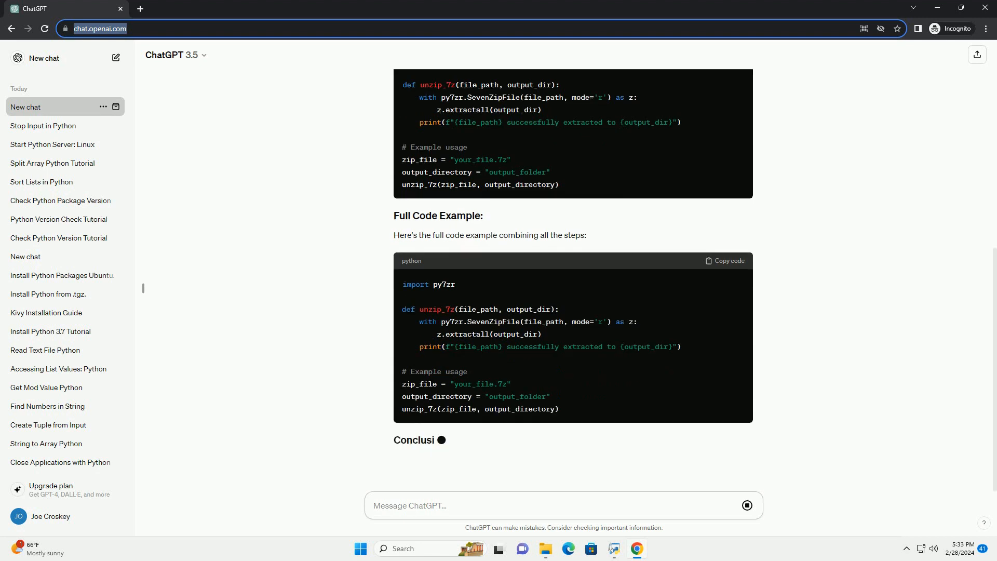